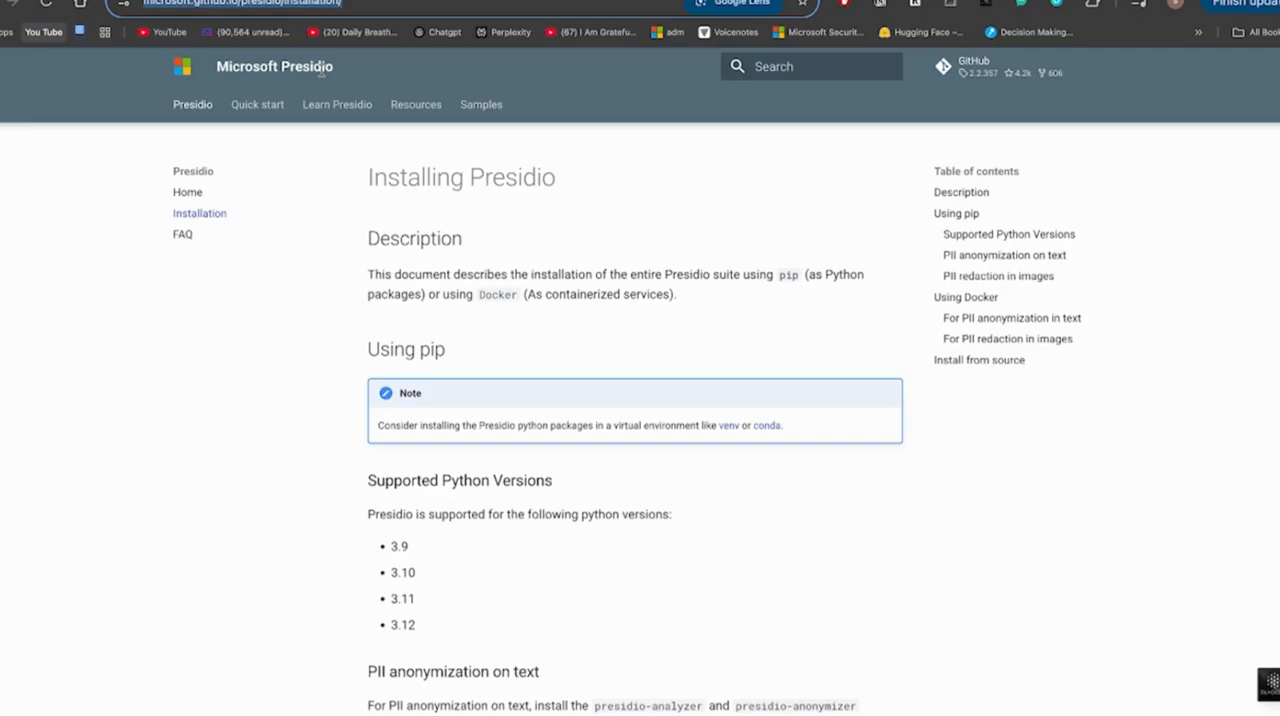
mouse_move(352, 201)
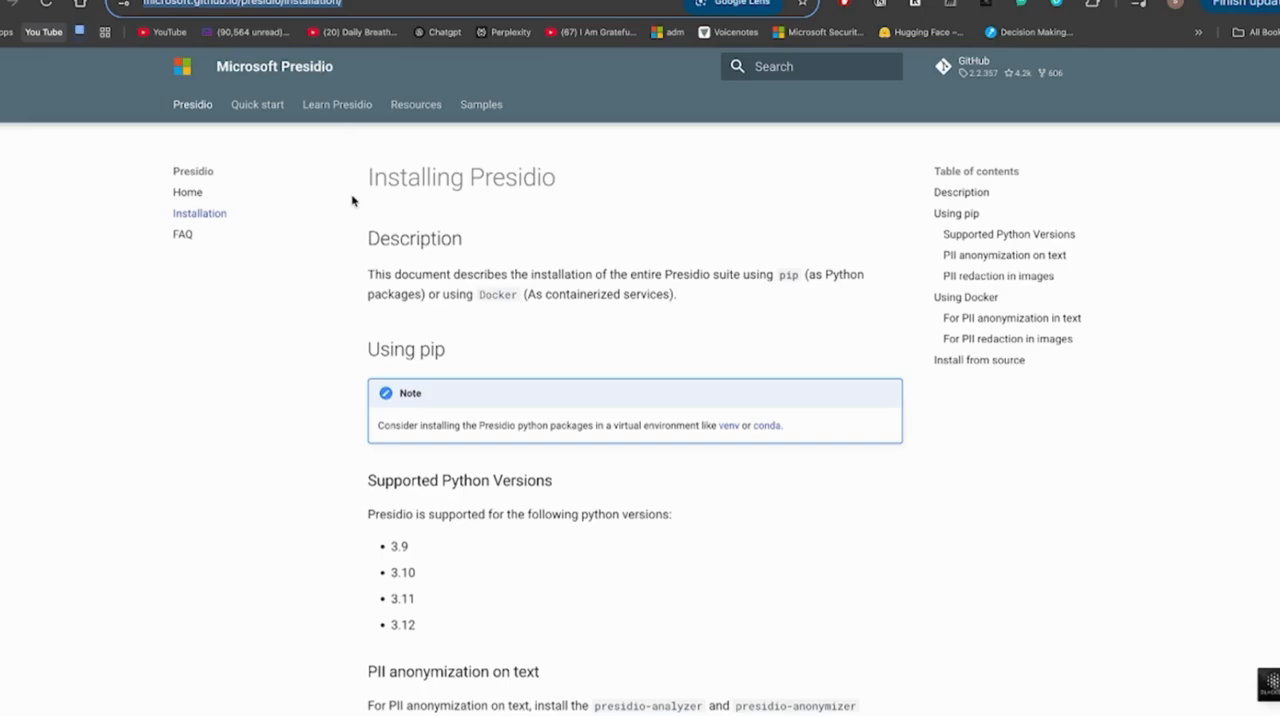
mouse_move(340, 200)
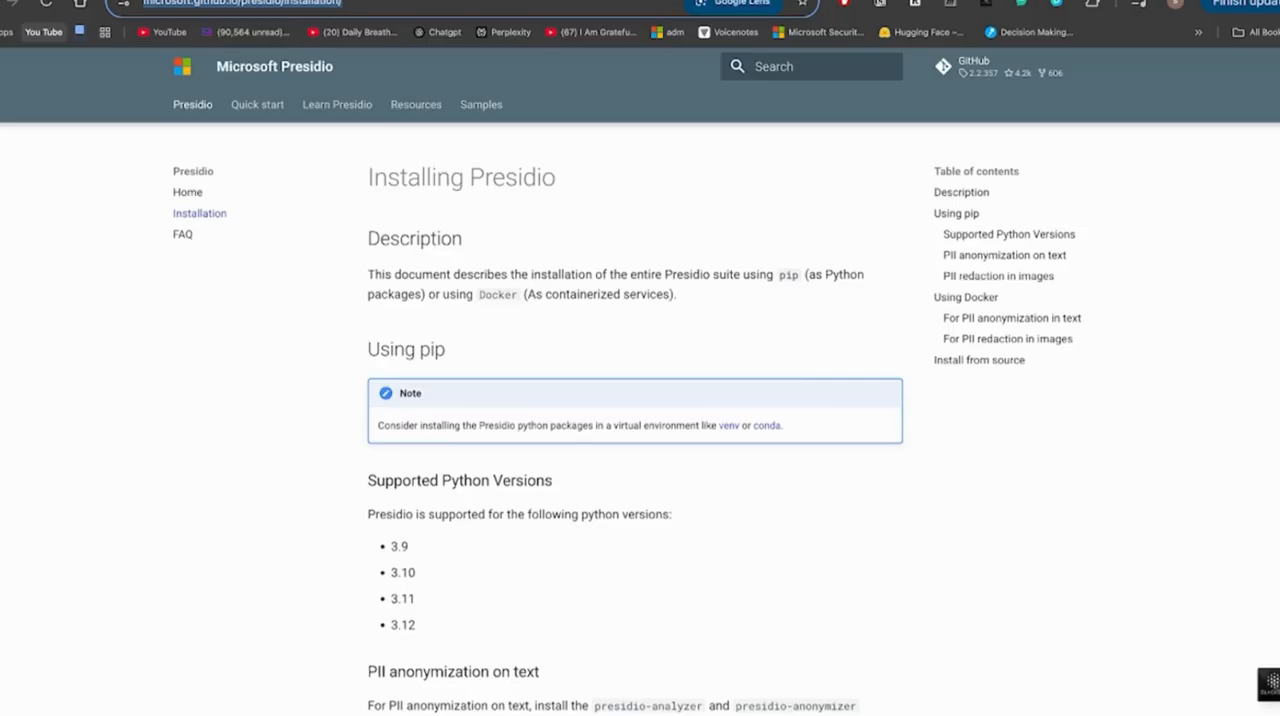
- Open the Presidio supported entities page listing CREDIT_CARD, CRYPTO and EMAIL_ADDRESS
click(415, 104)
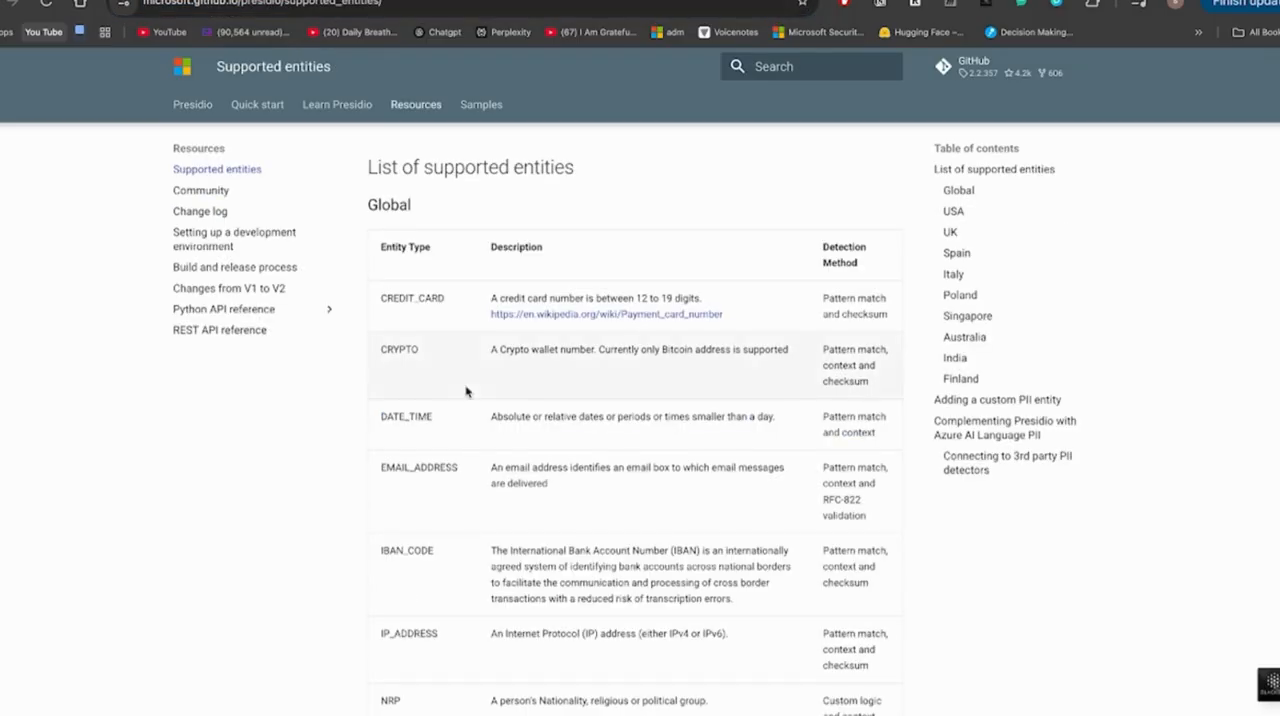
mouse_move(468, 388)
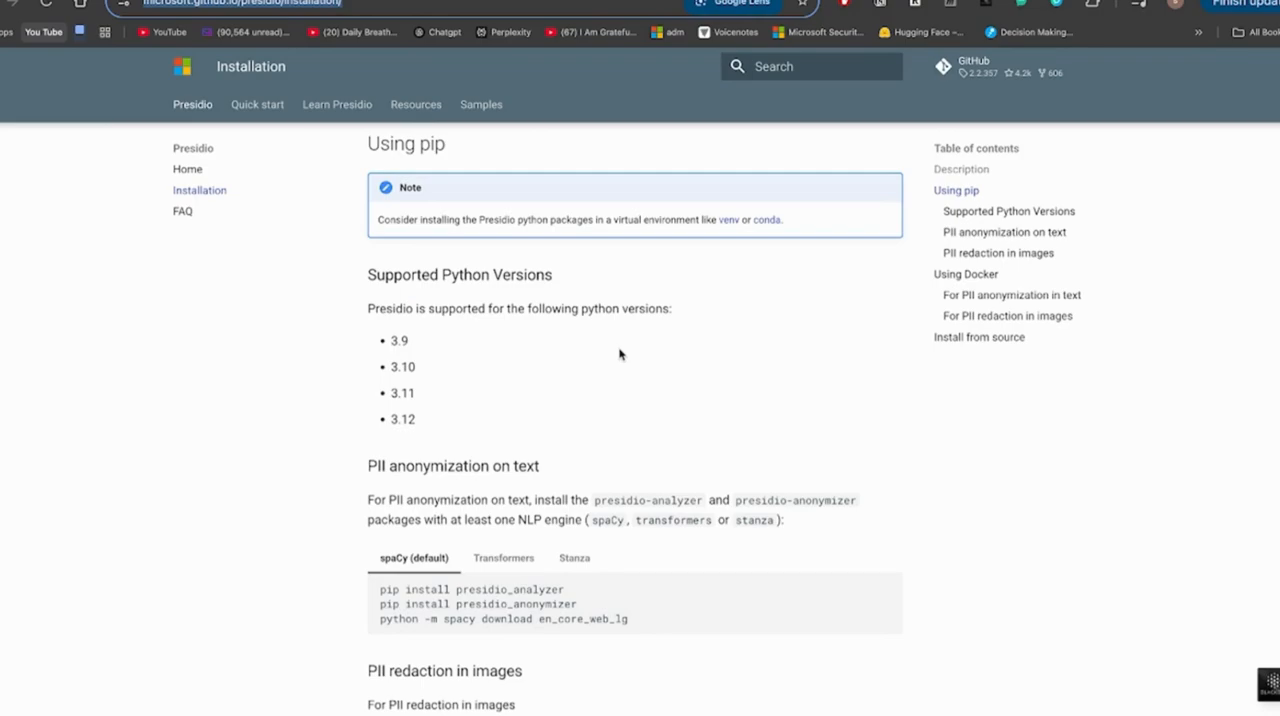
mouse_move(556, 555)
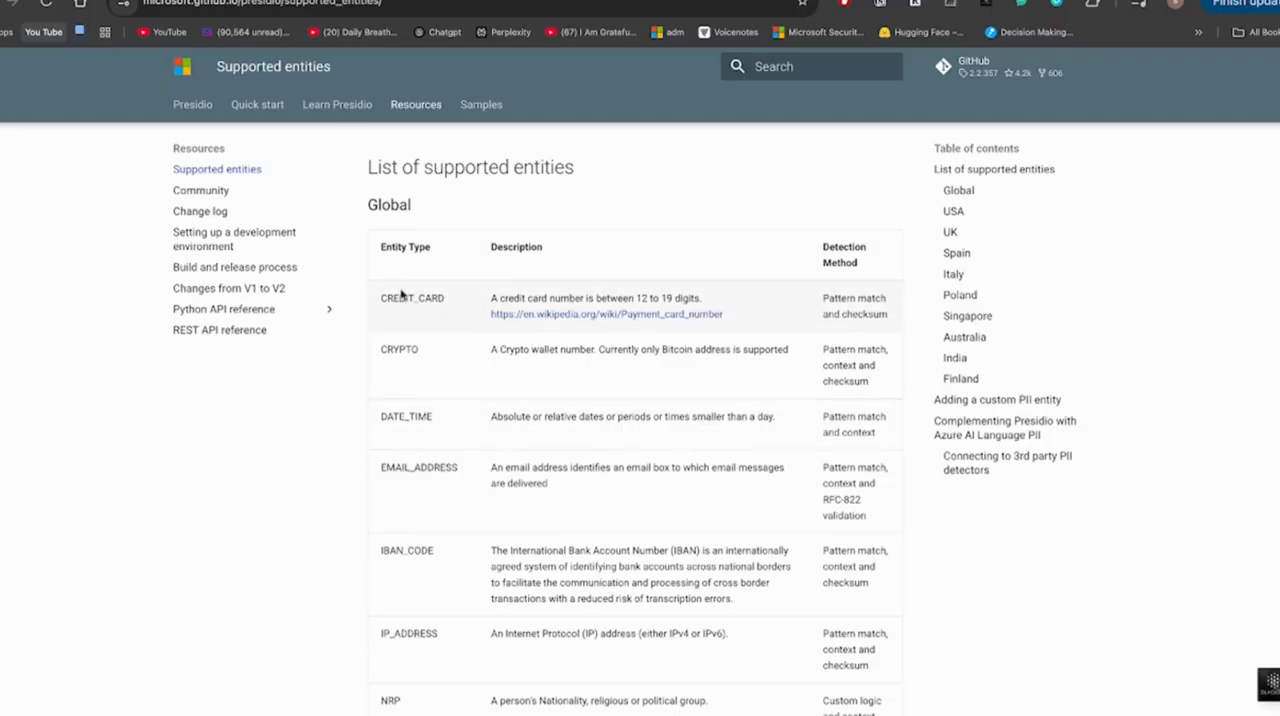
mouse_move(373, 306)
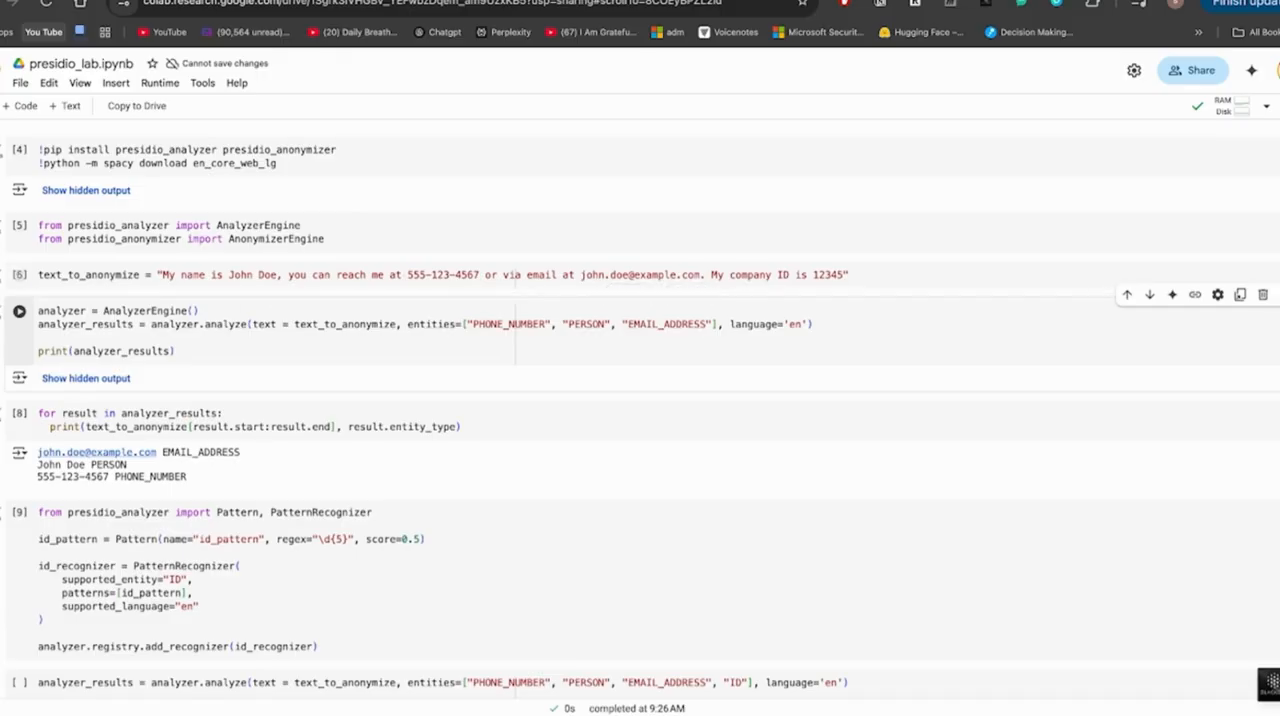
click(19, 149)
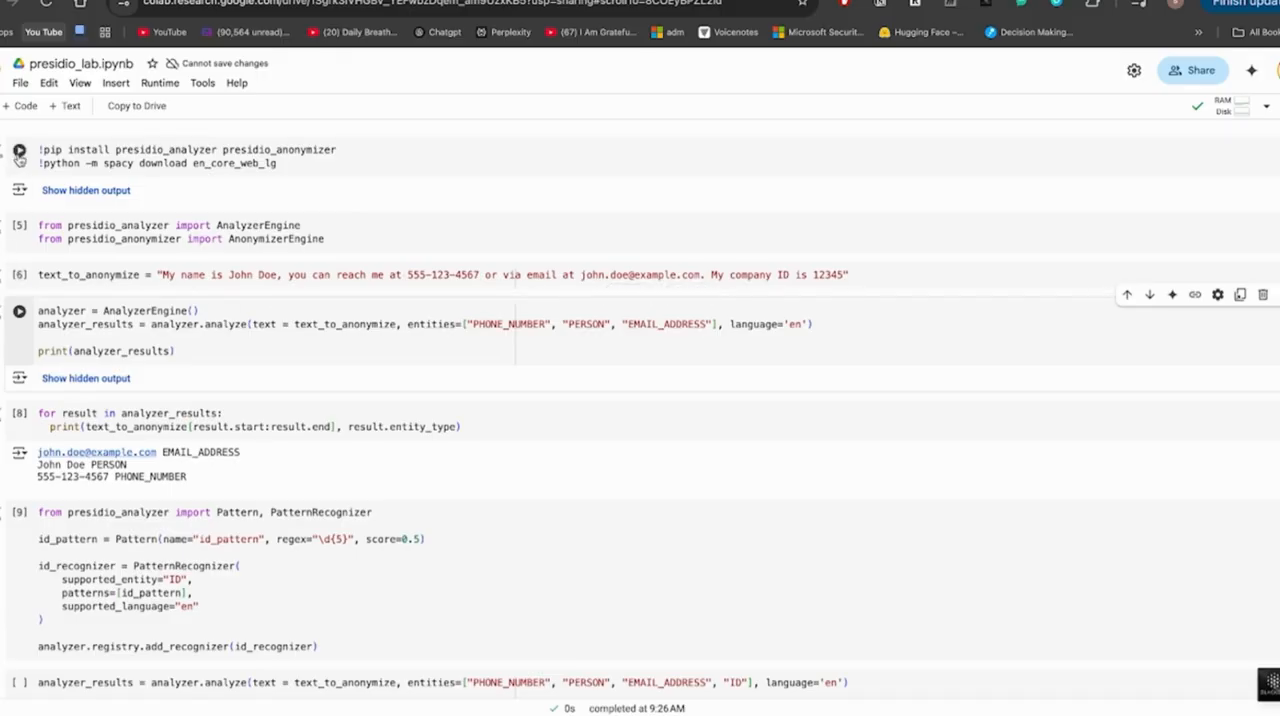
mouse_move(19, 150)
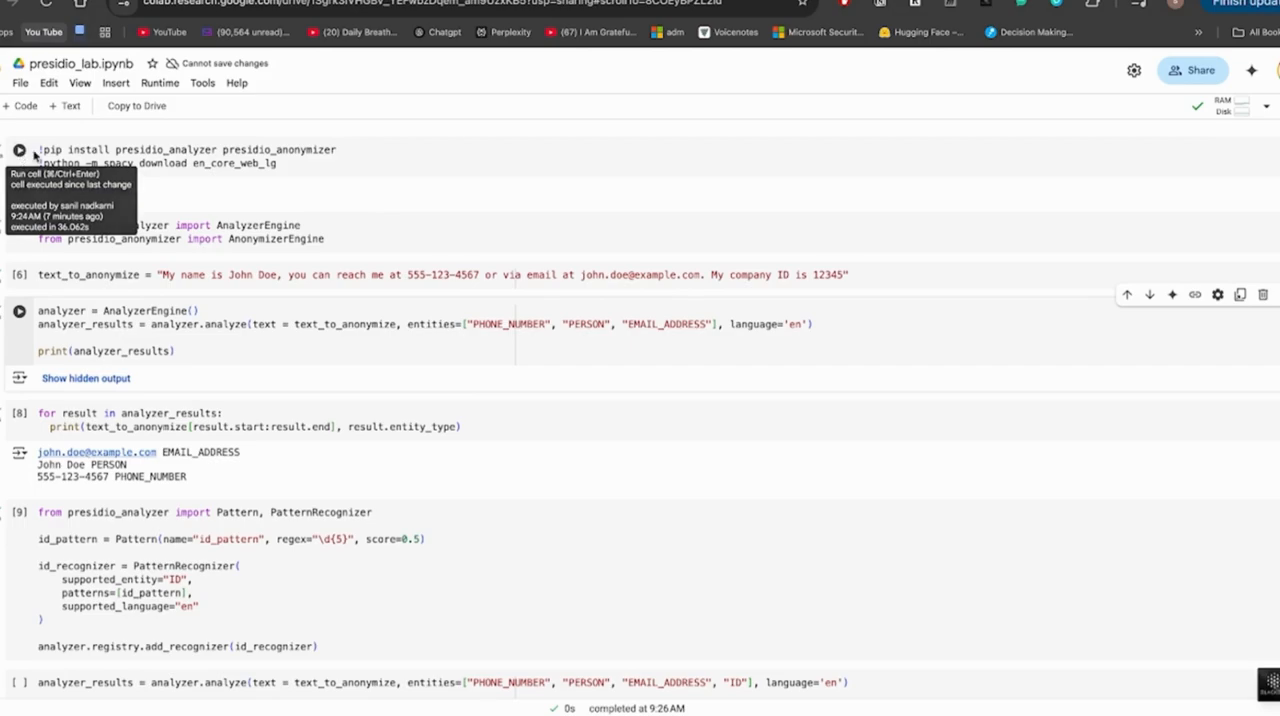
mouse_move(180, 182)
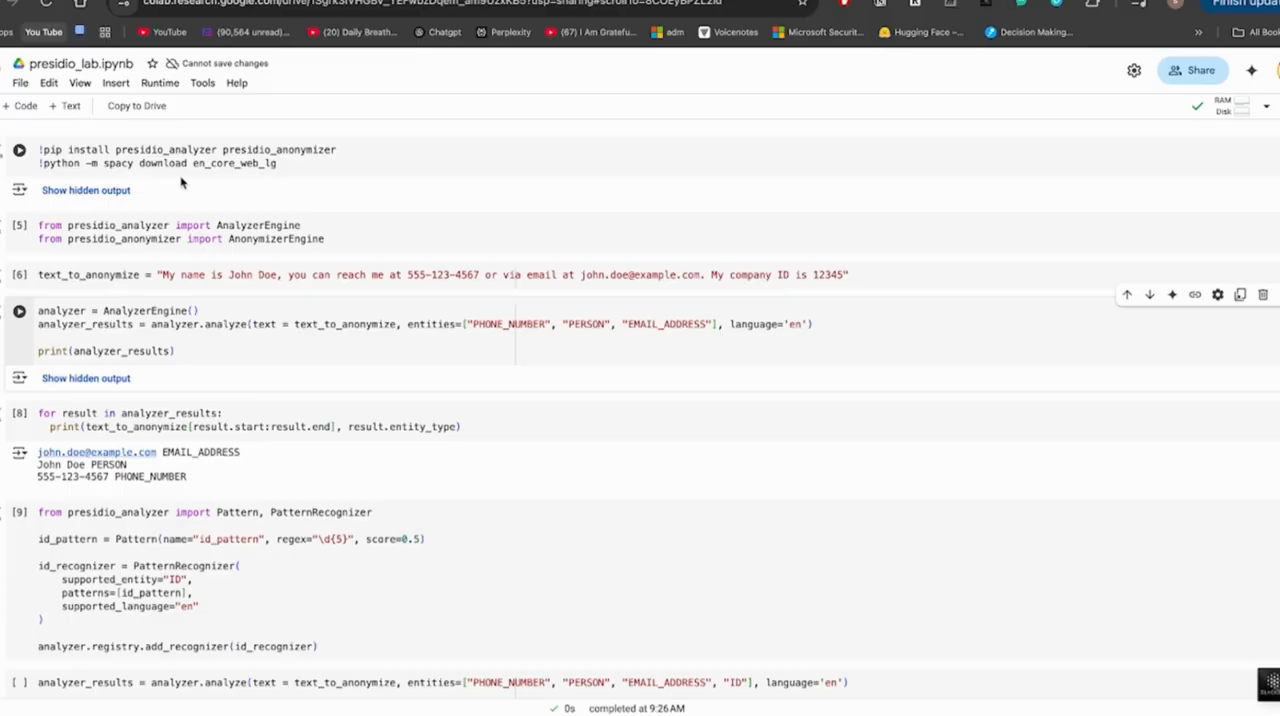
mouse_move(434, 196)
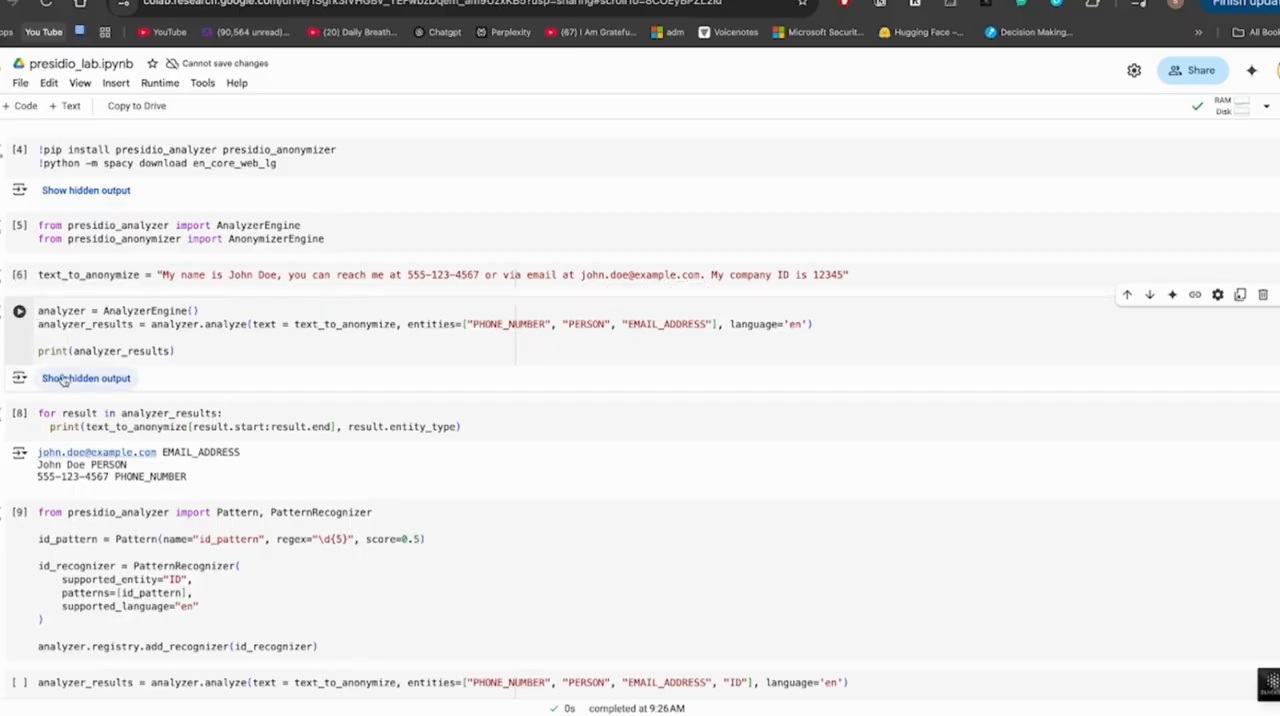
- Reveal the analyzer output and highlight EMAIL_ADDRESS among detections, including ID 12345
click(86, 378)
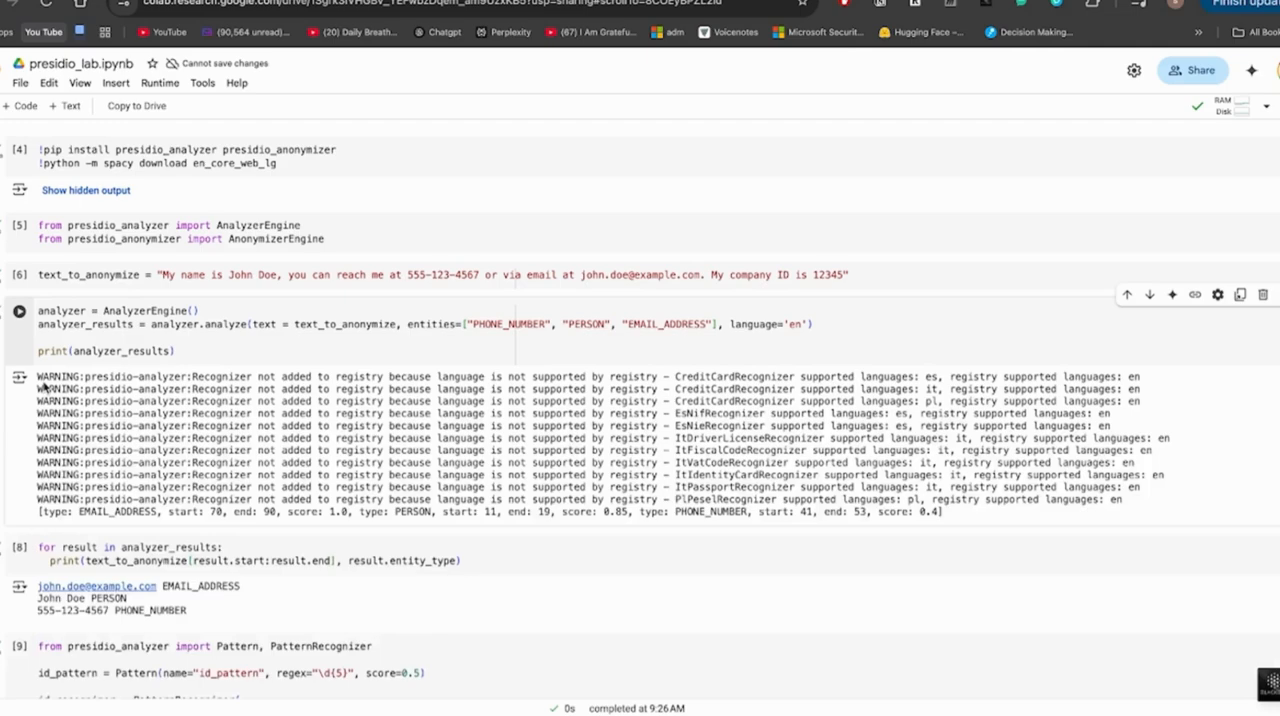
mouse_move(18, 377)
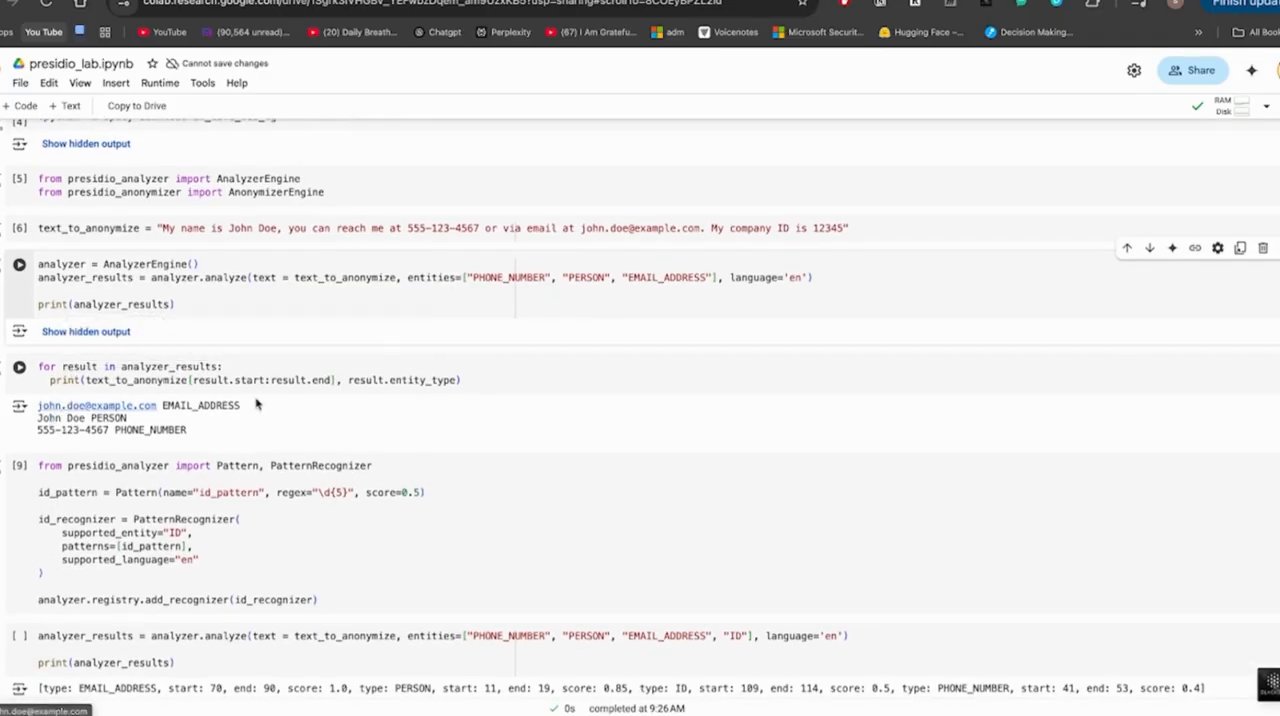
mouse_move(230, 430)
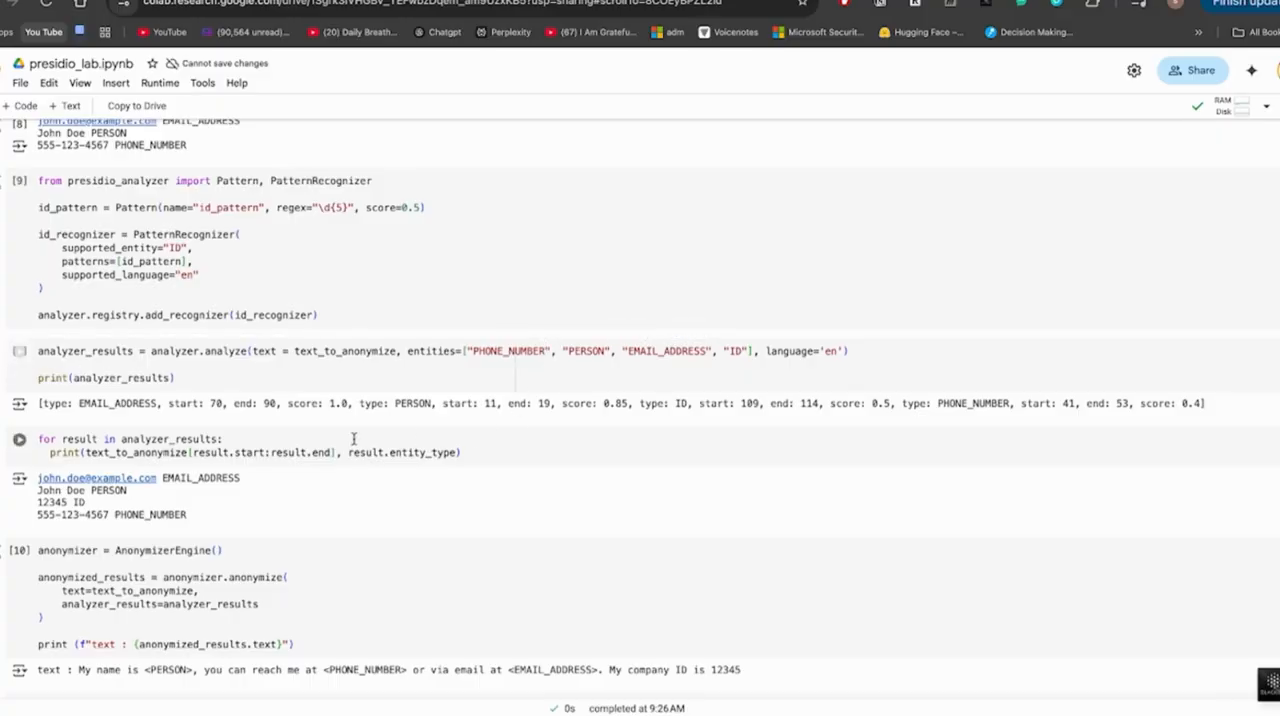
double_click(116, 403)
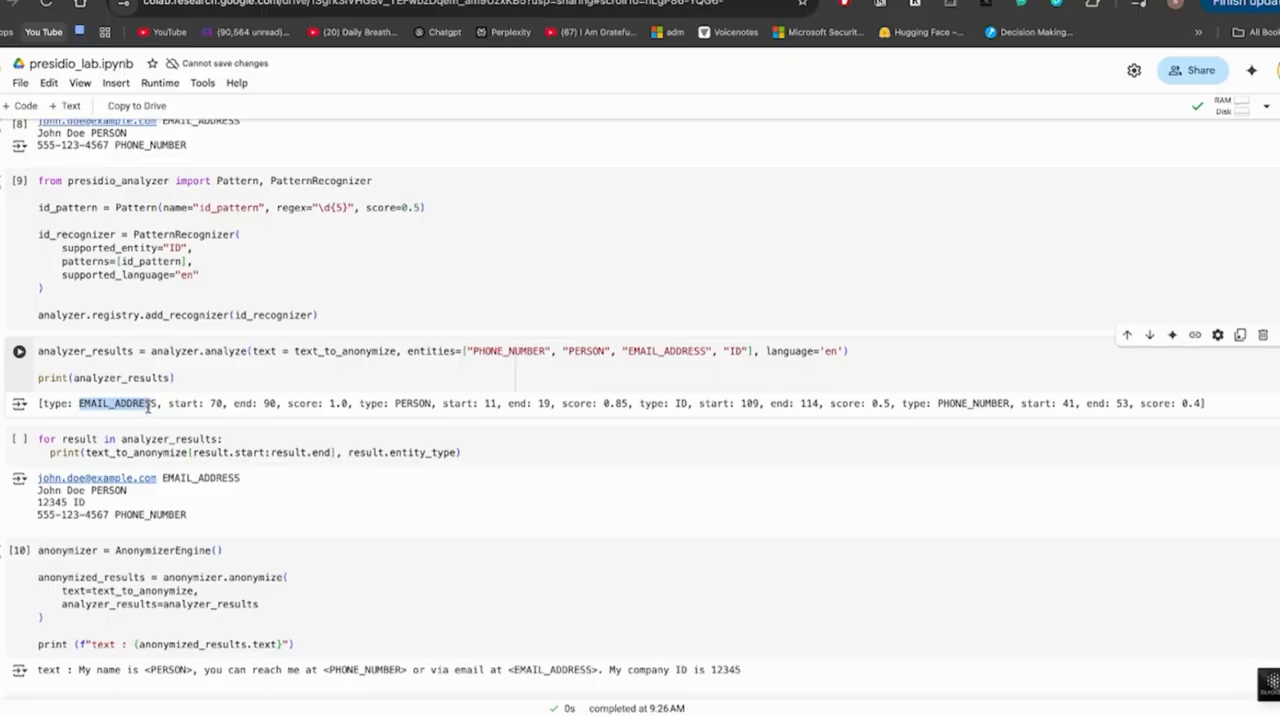
mouse_move(708, 437)
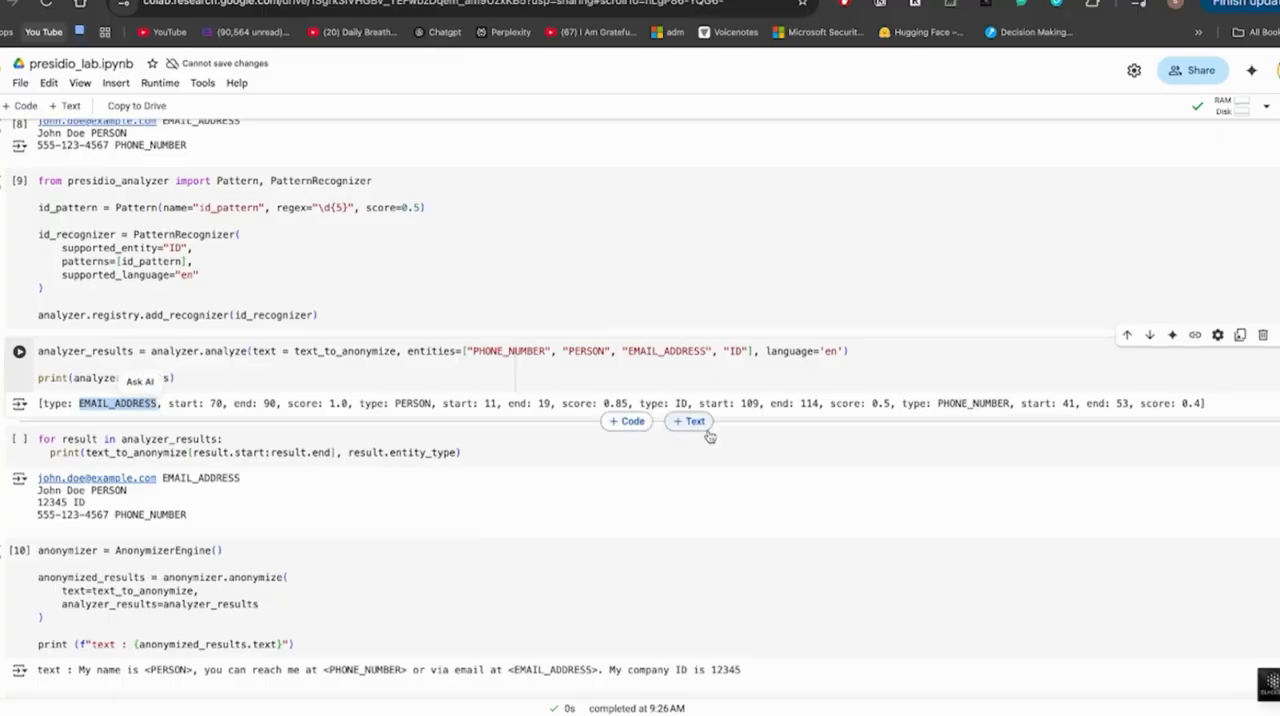
- Review the rerun output and highlight the company ID replaced with <ANONYMIZED>
scroll(down, 3)
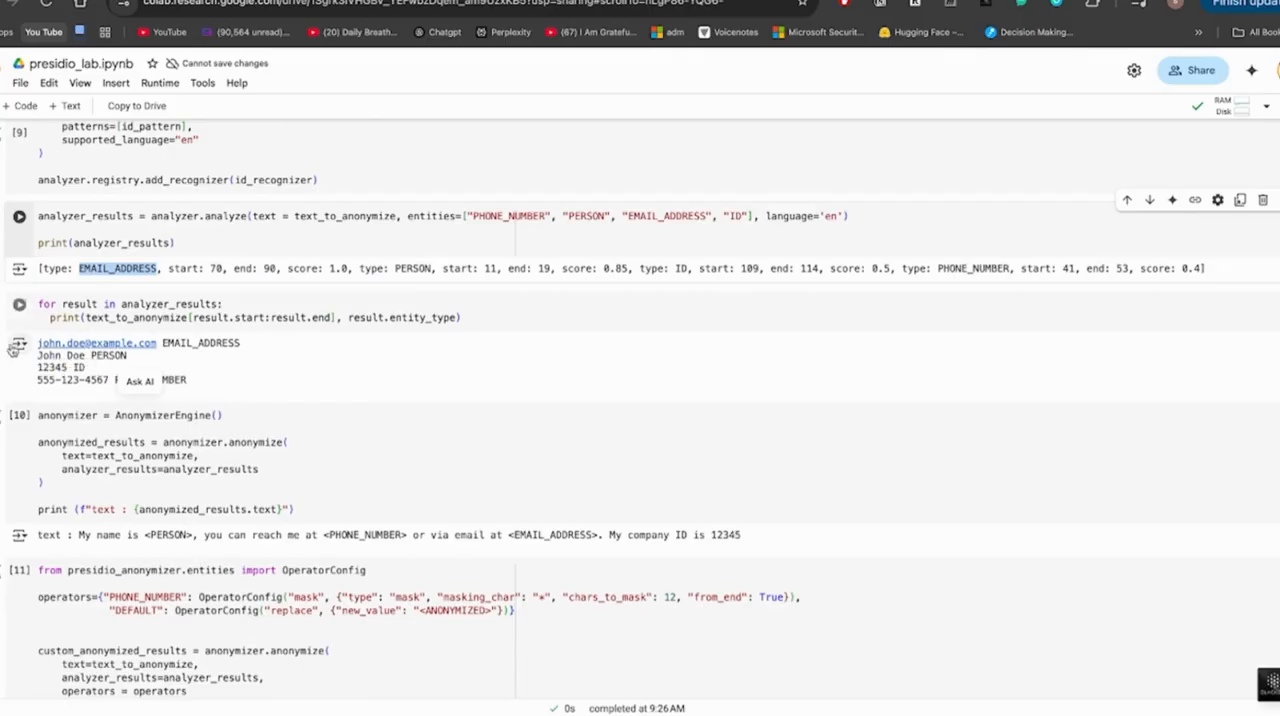
scroll(down, 3)
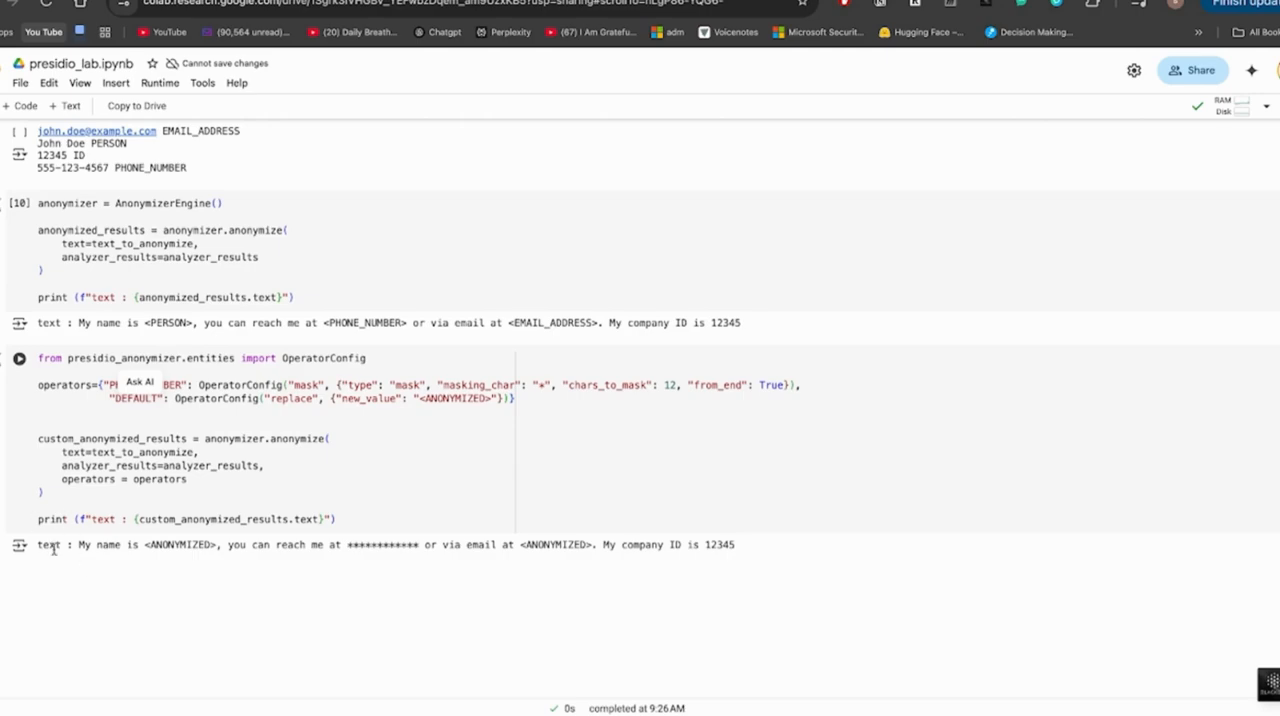
mouse_move(86, 374)
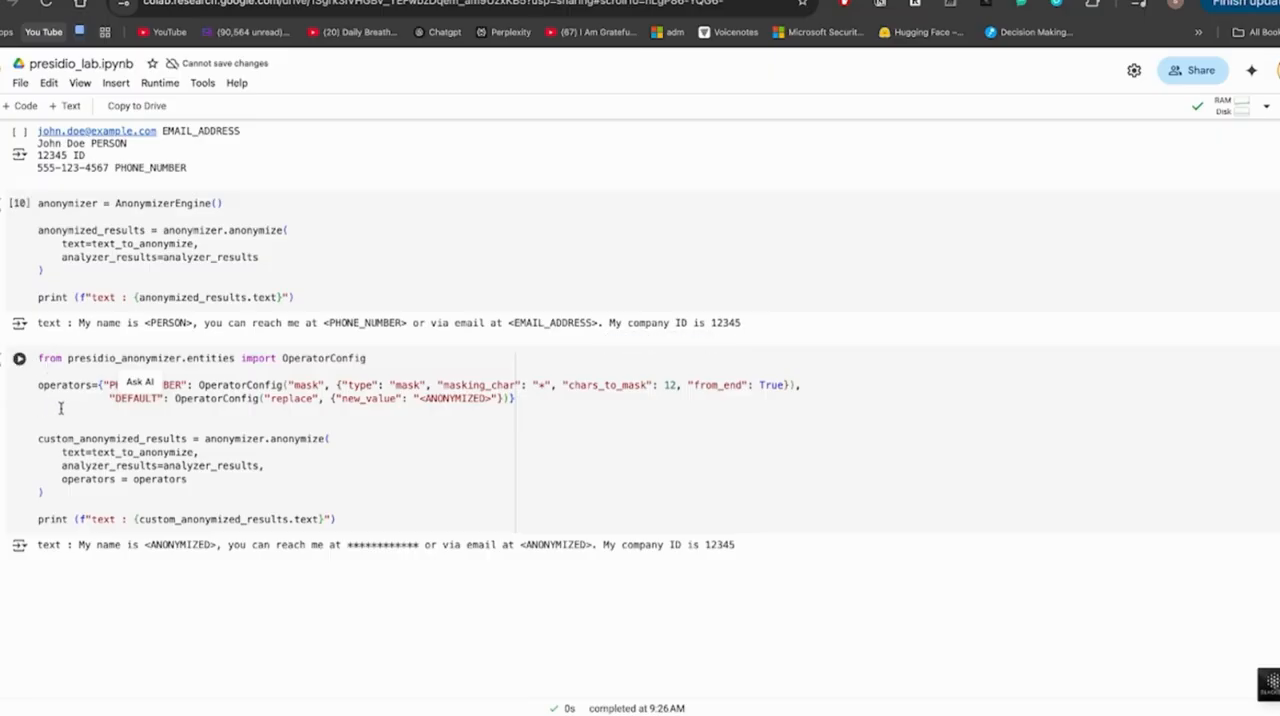
mouse_move(329, 423)
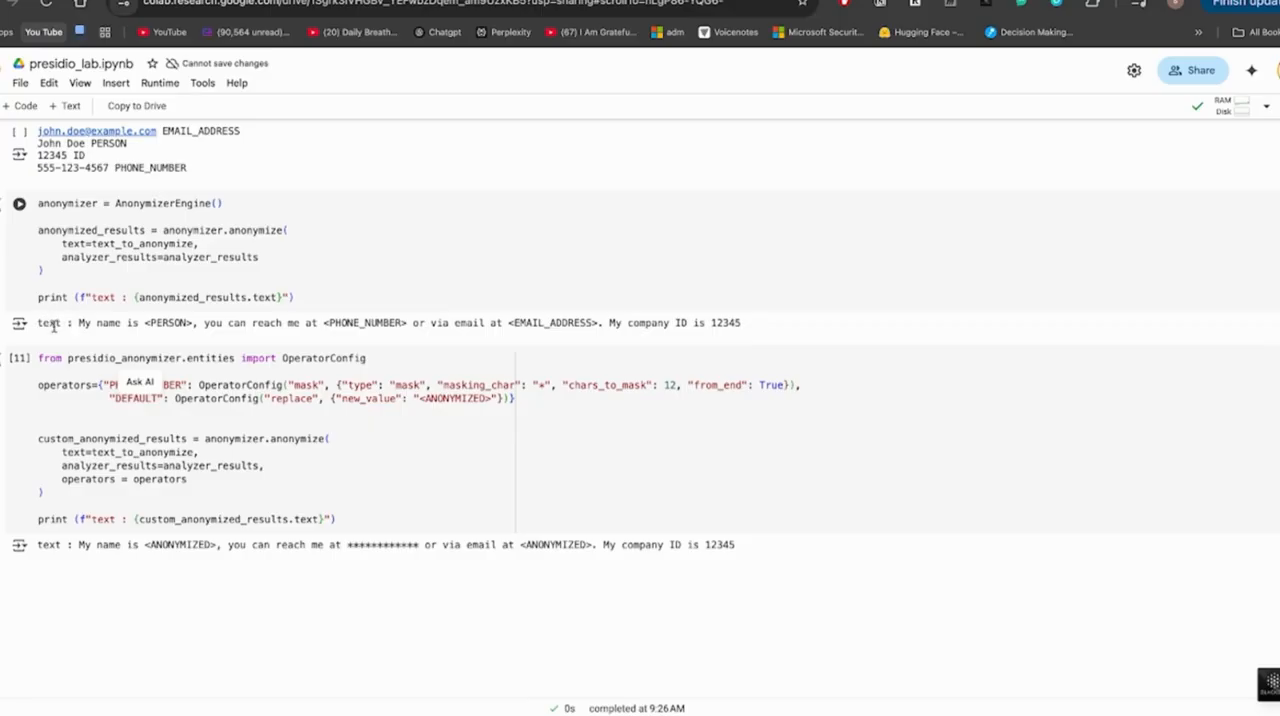
mouse_move(135, 326)
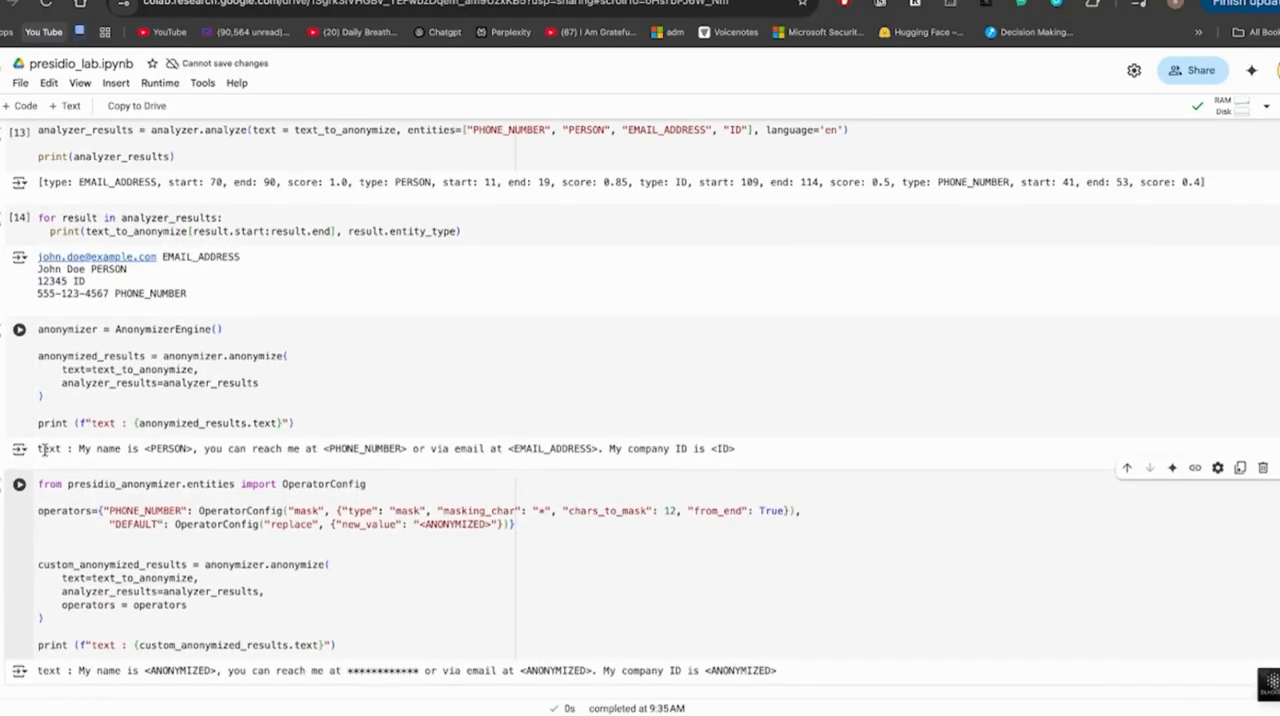
scroll(down, 3)
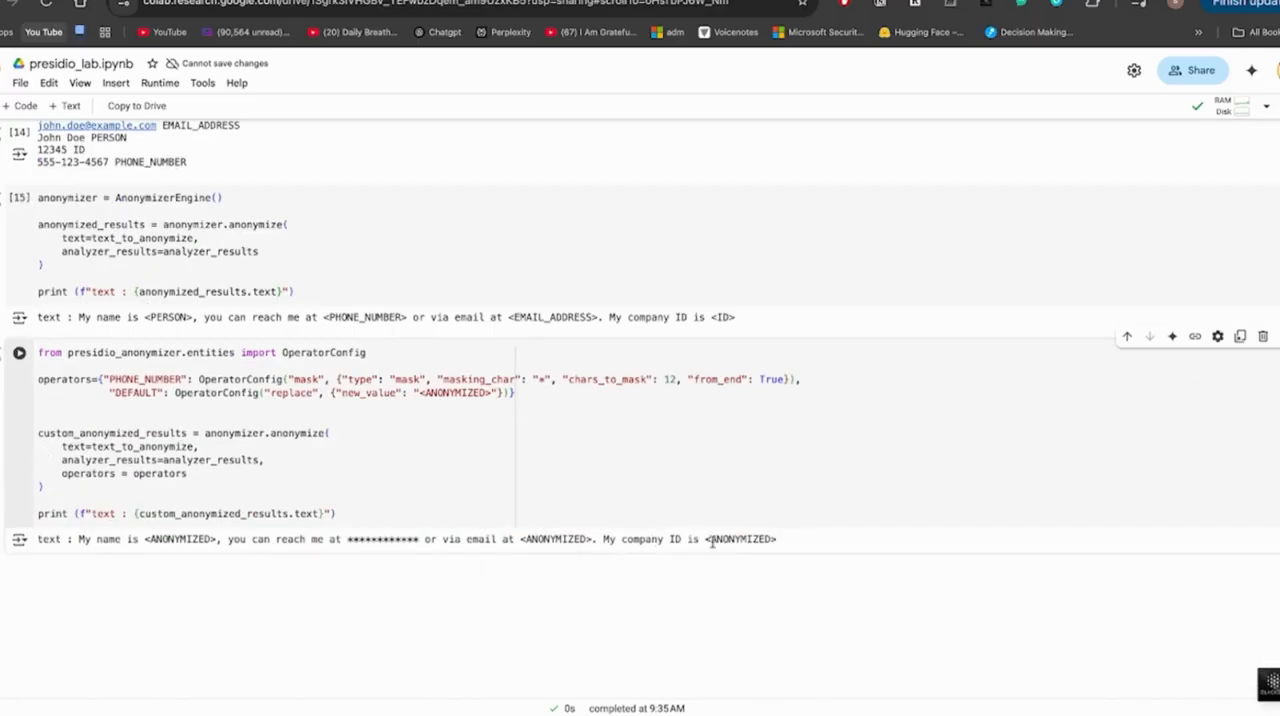
double_click(740, 539)
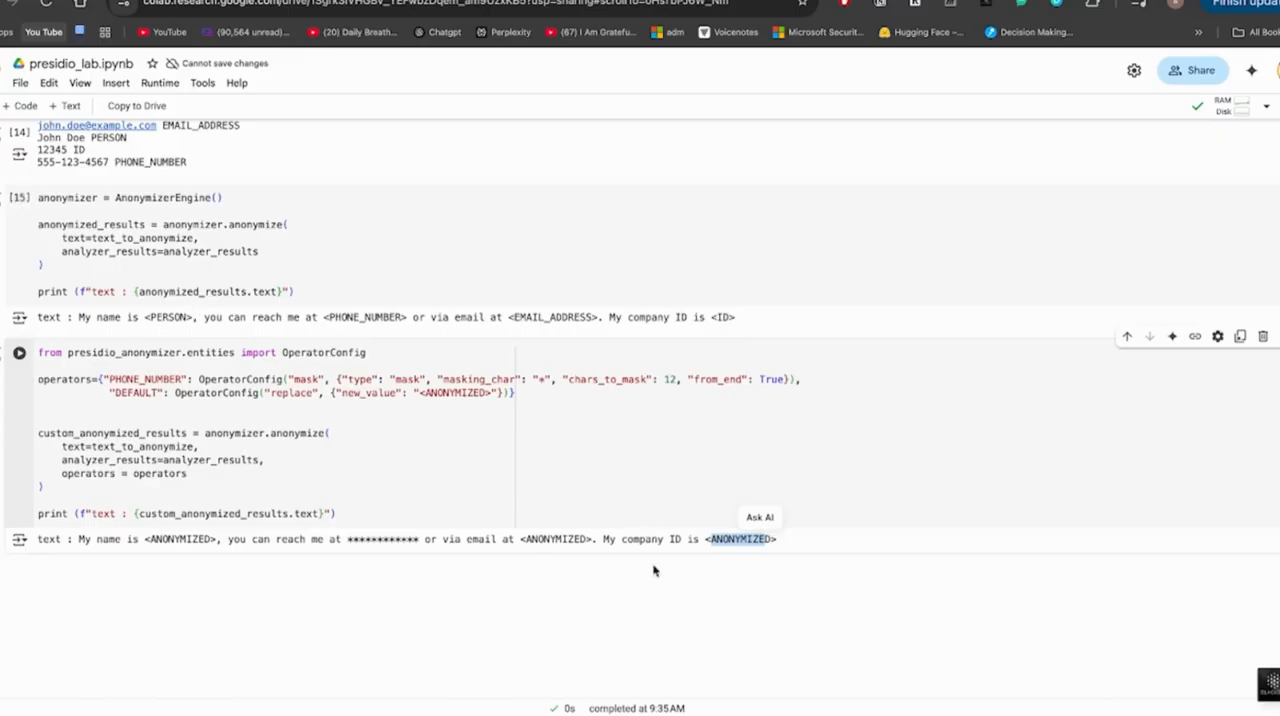
mouse_move(785, 555)
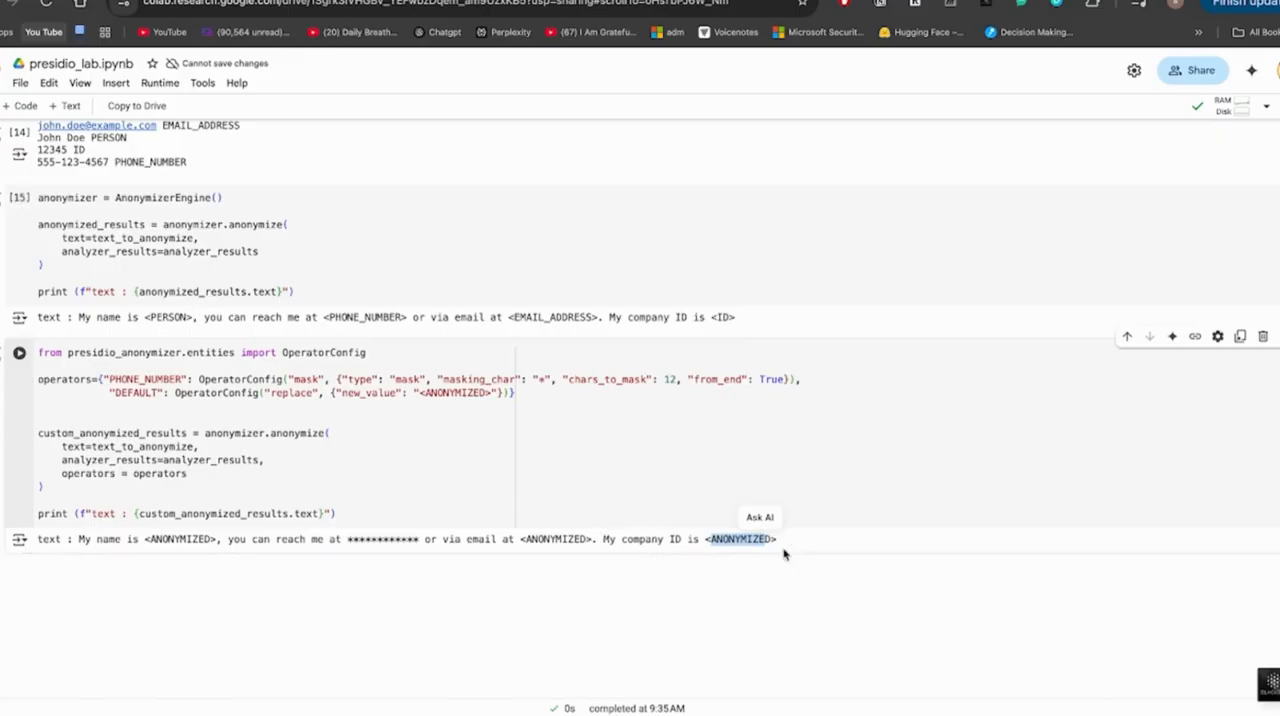